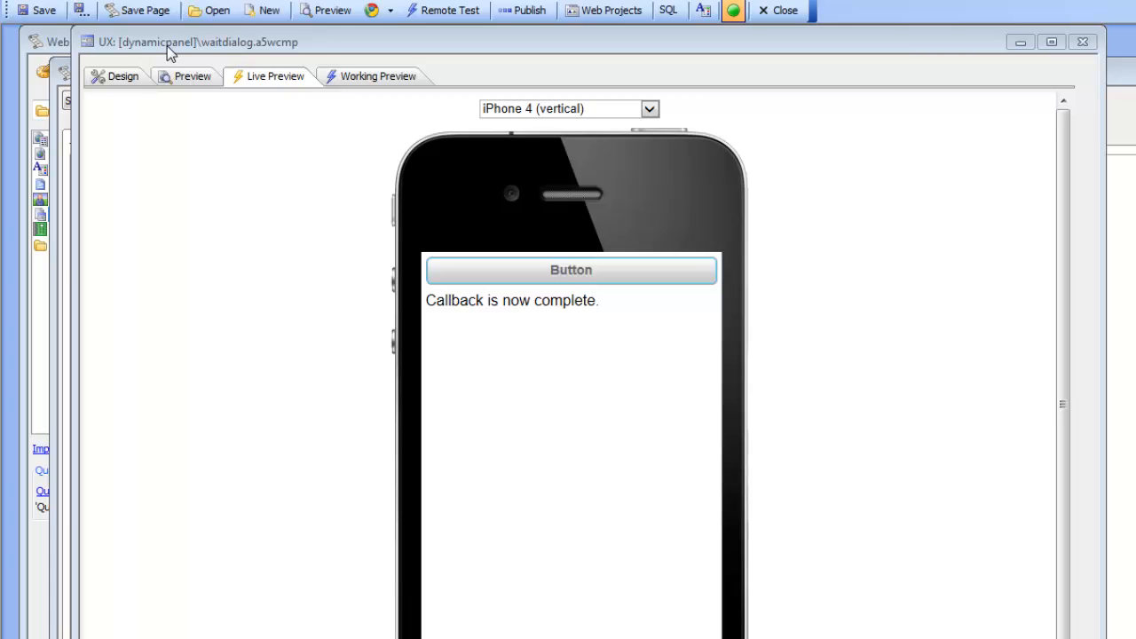
{"action": "mouse_move", "coordinate": [229, 46]}
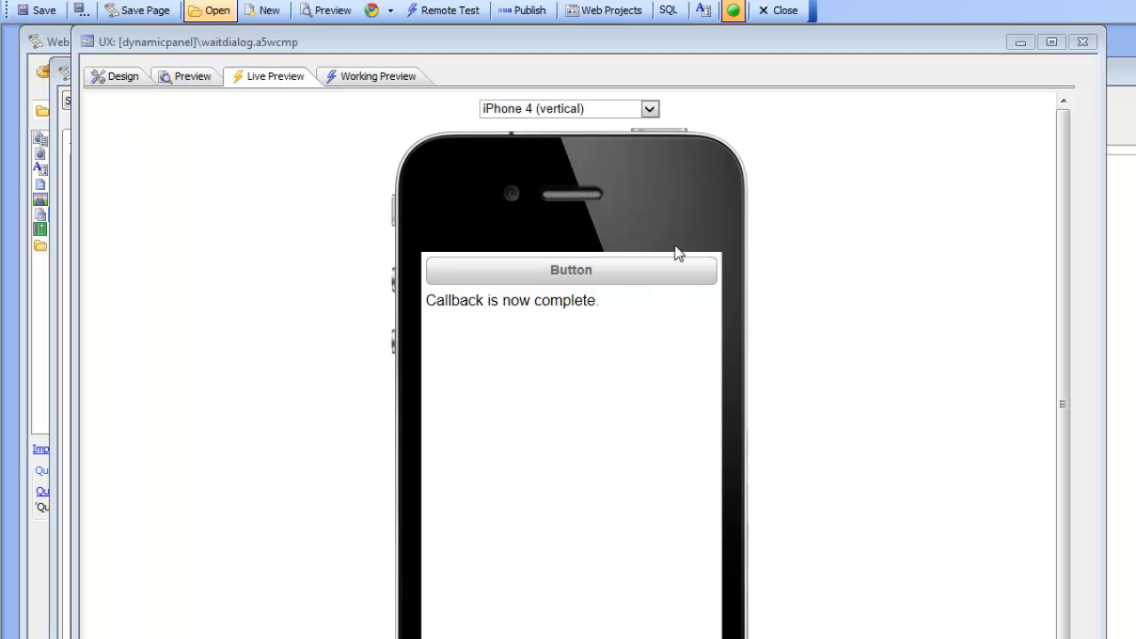
{"action": "mouse_move", "coordinate": [584, 282]}
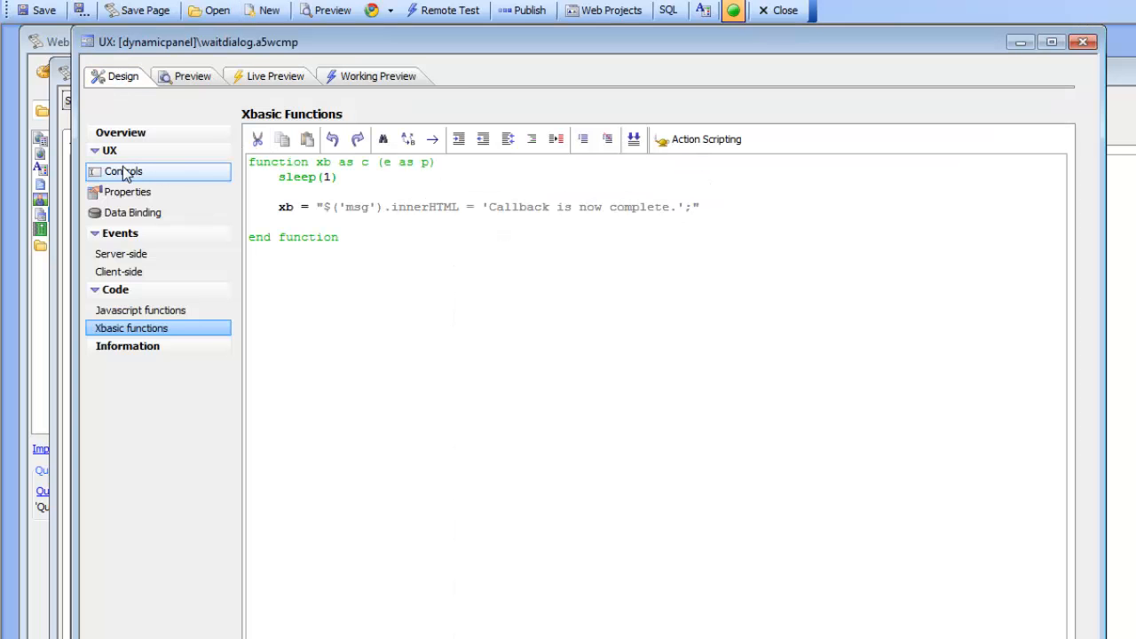
{"action": "left_click", "coordinate": [122, 170]}
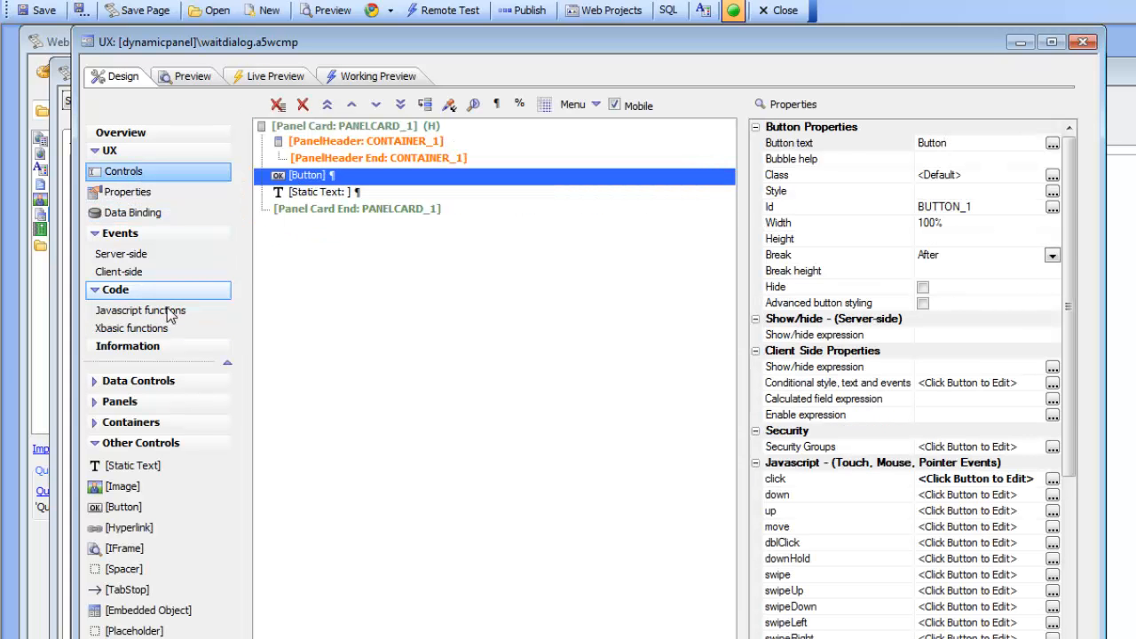
{"action": "left_click", "coordinate": [131, 326]}
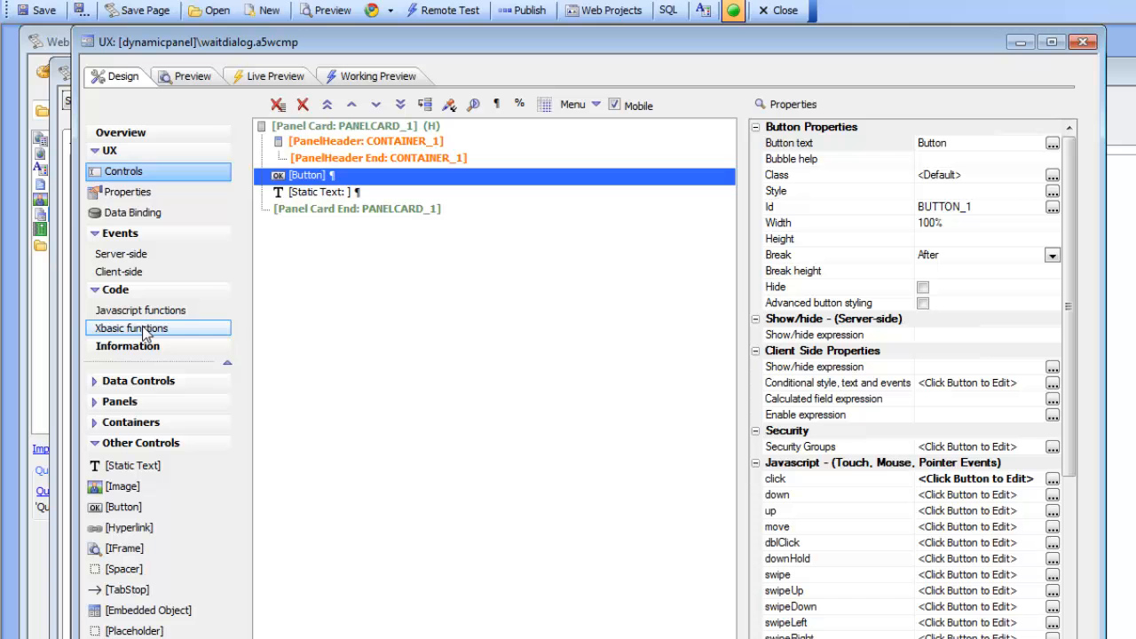
{"action": "mouse_move", "coordinate": [181, 344]}
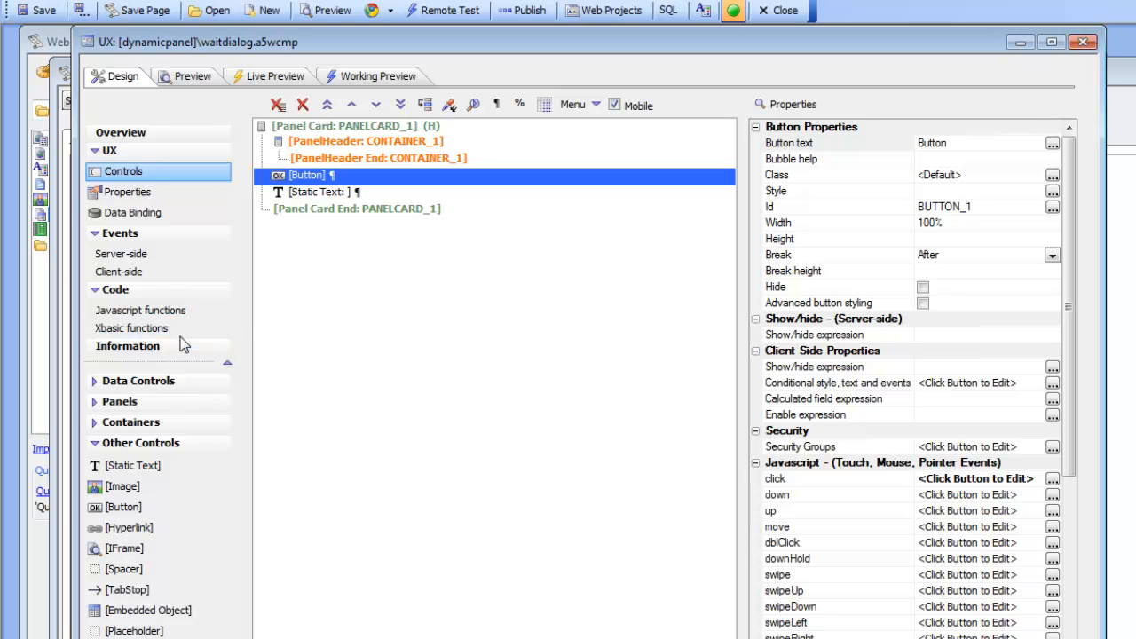
{"action": "left_click", "coordinate": [131, 326]}
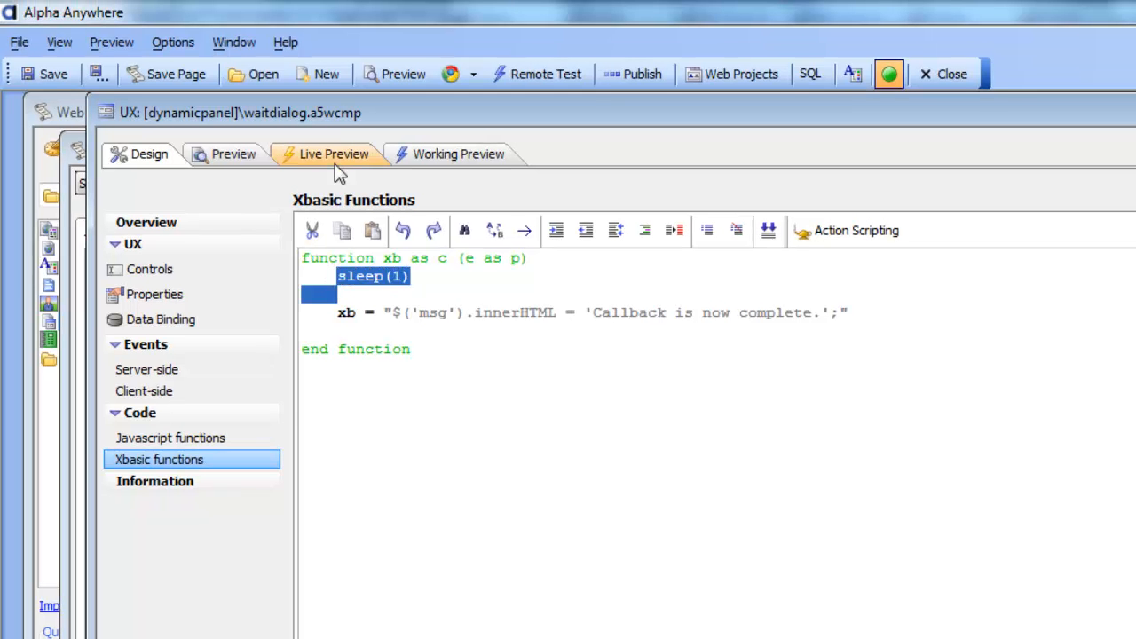
{"action": "mouse_move", "coordinate": [331, 169]}
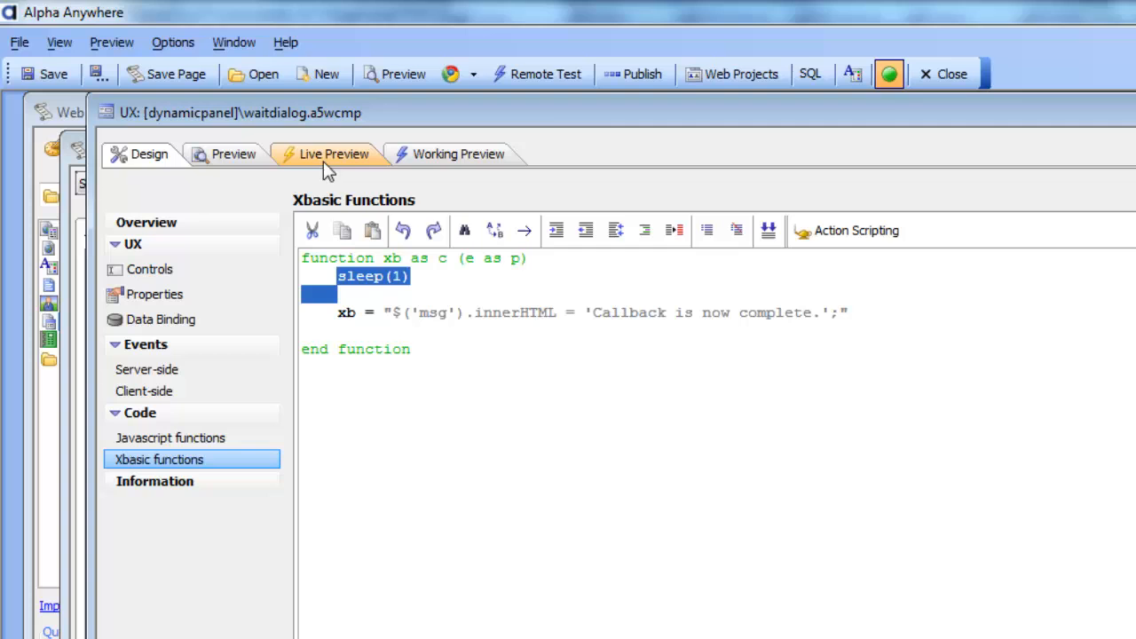
- Run the Ajax callback twice from the phone preview, showing 'Please wait...' then 'Callback is now complete.'
{"action": "left_click", "coordinate": [333, 153]}
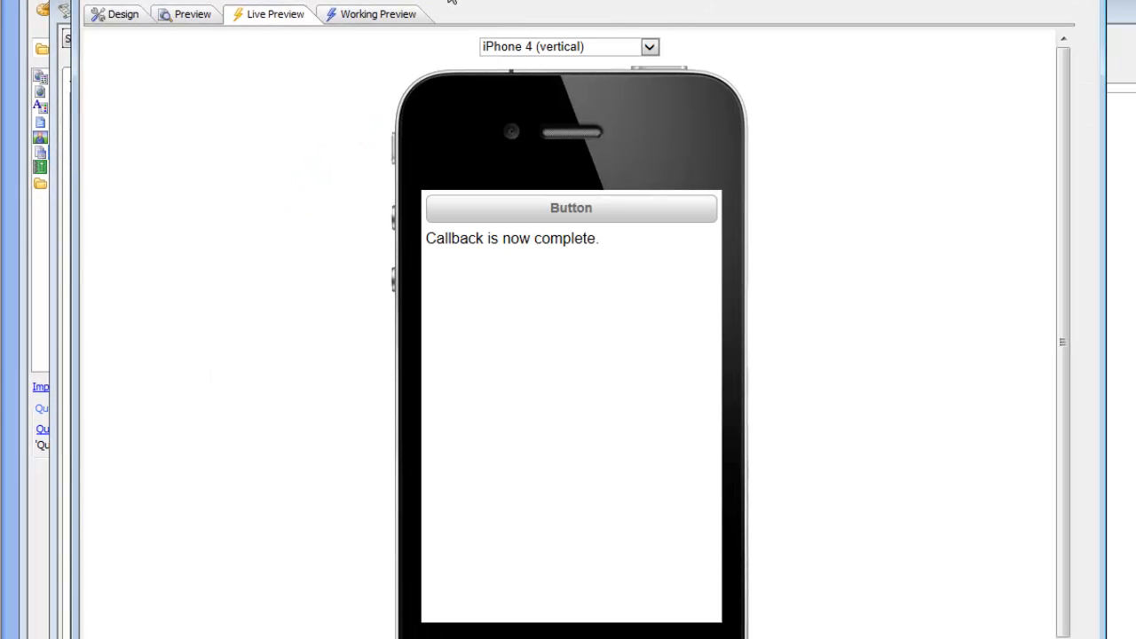
{"action": "left_click", "coordinate": [572, 208]}
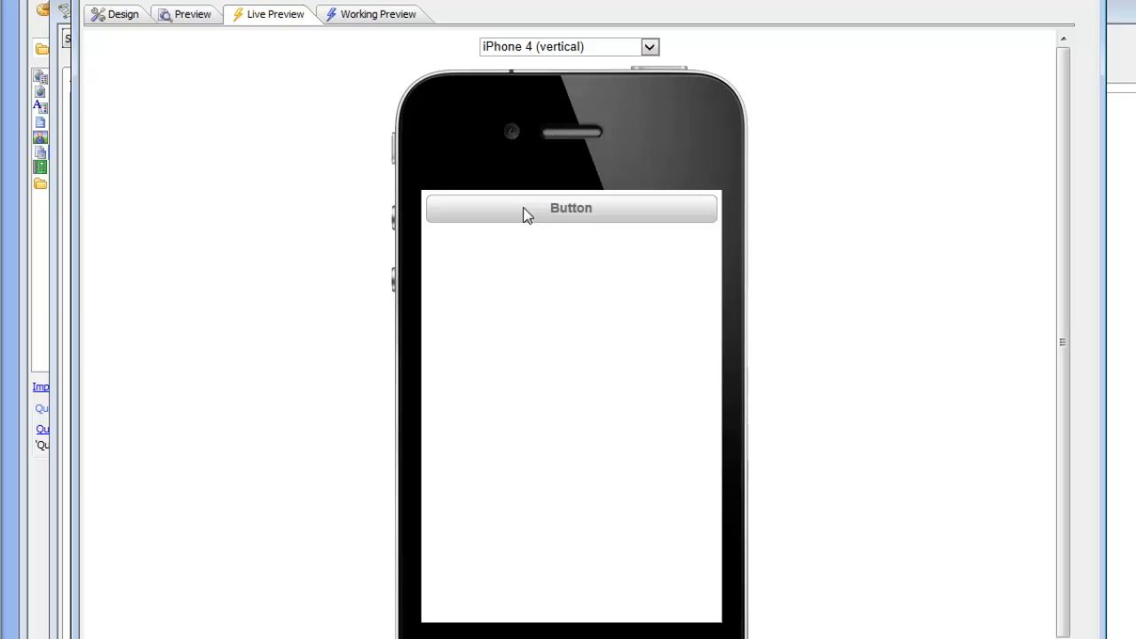
{"action": "left_click", "coordinate": [572, 207]}
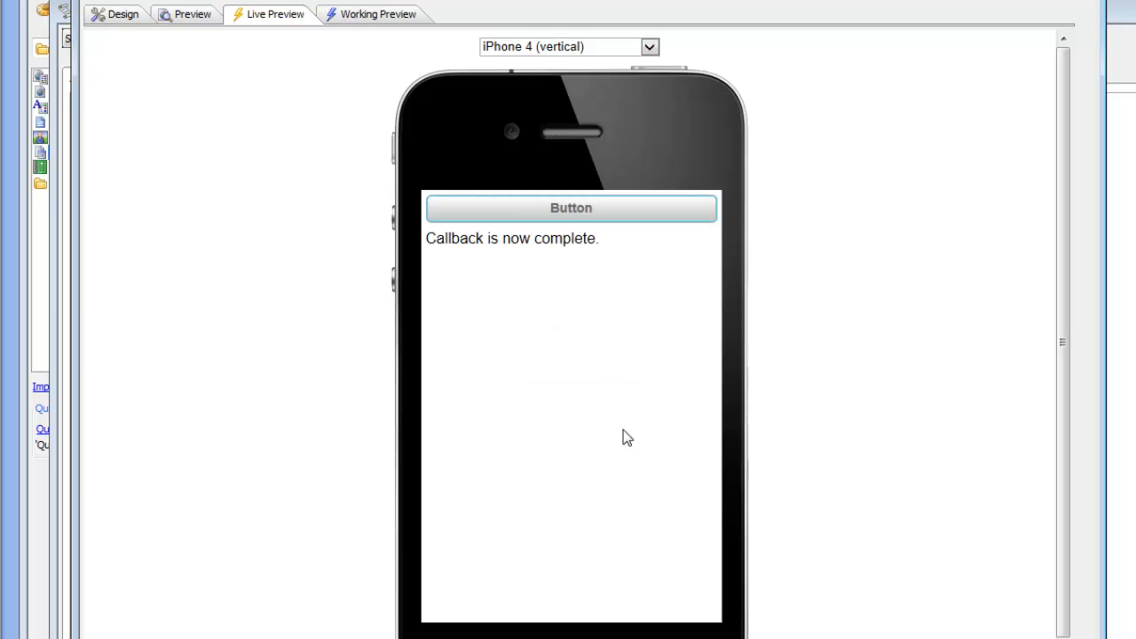
{"action": "mouse_move", "coordinate": [603, 351]}
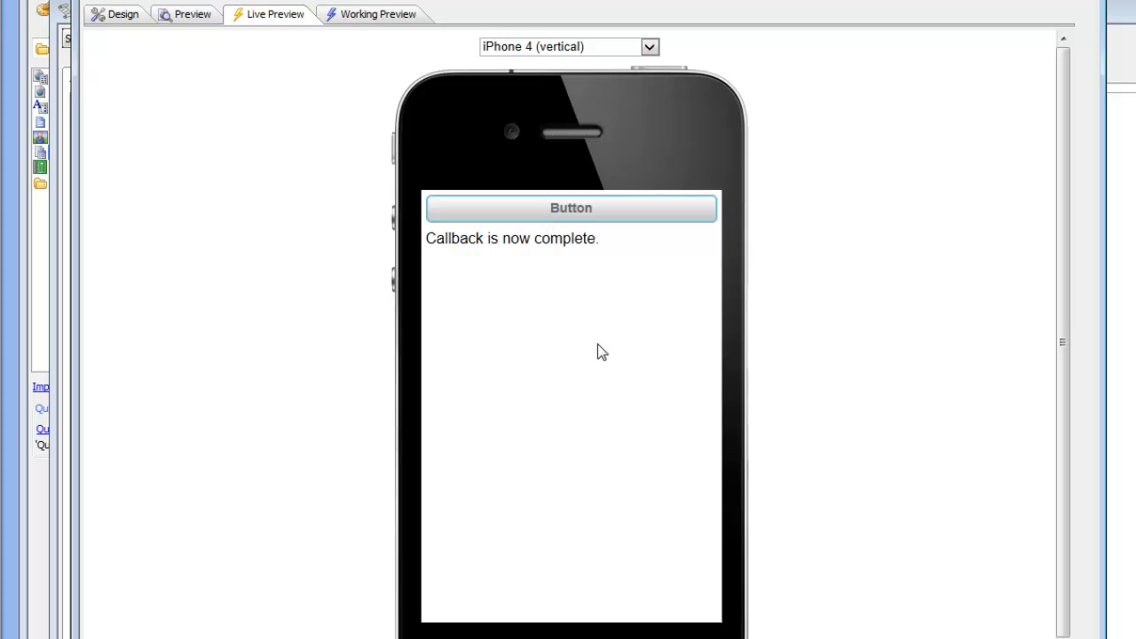
{"action": "mouse_move", "coordinate": [579, 345]}
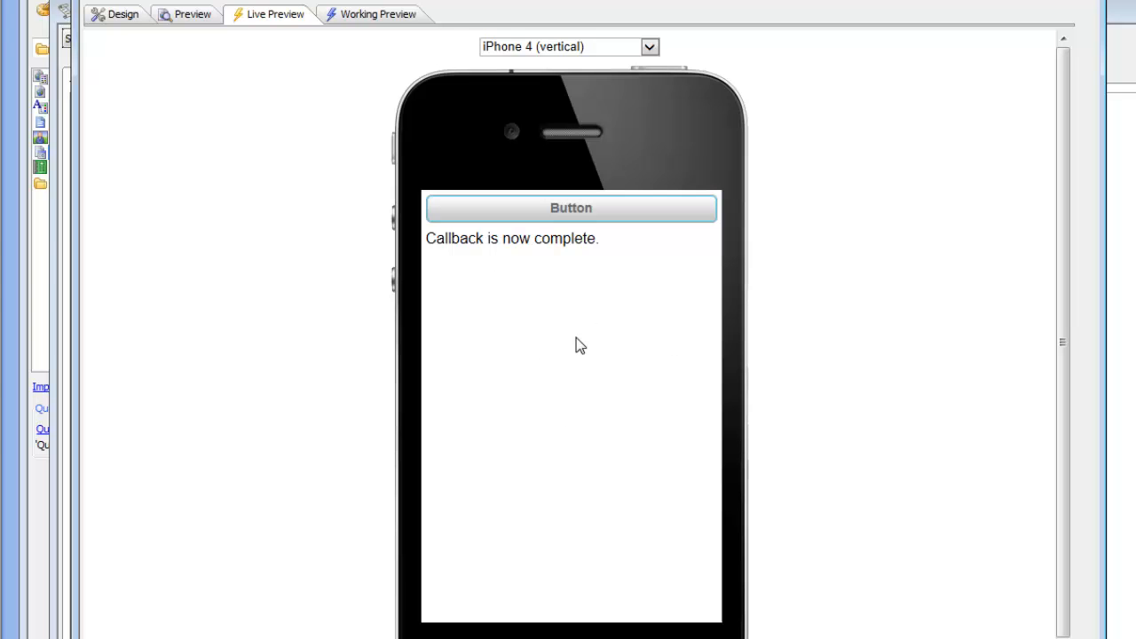
{"action": "mouse_move", "coordinate": [533, 216]}
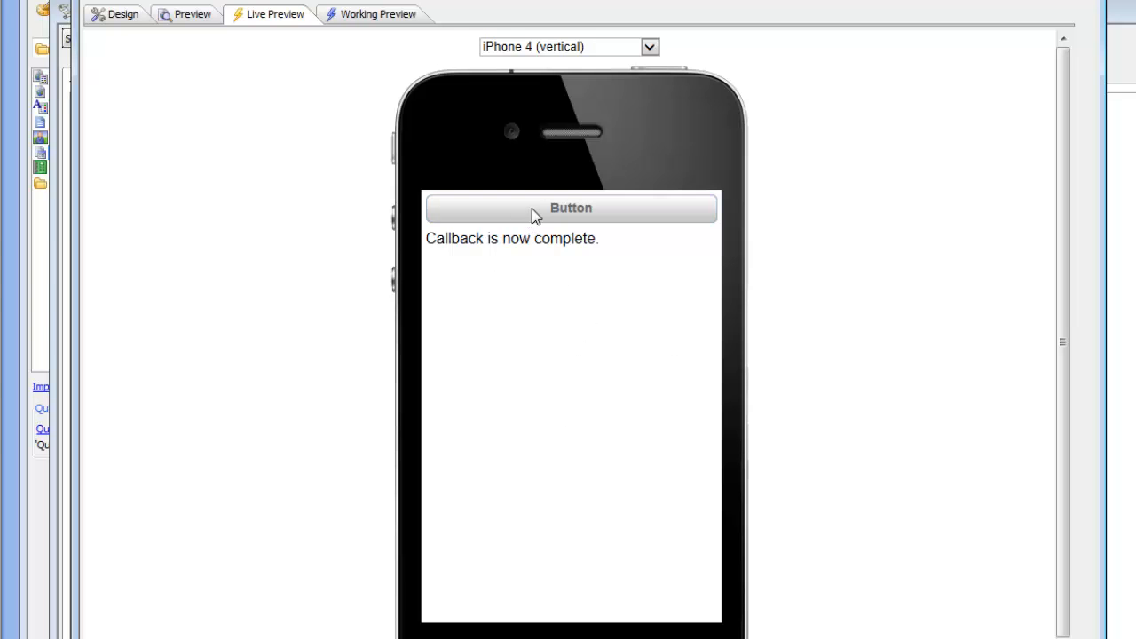
{"action": "left_click", "coordinate": [572, 208]}
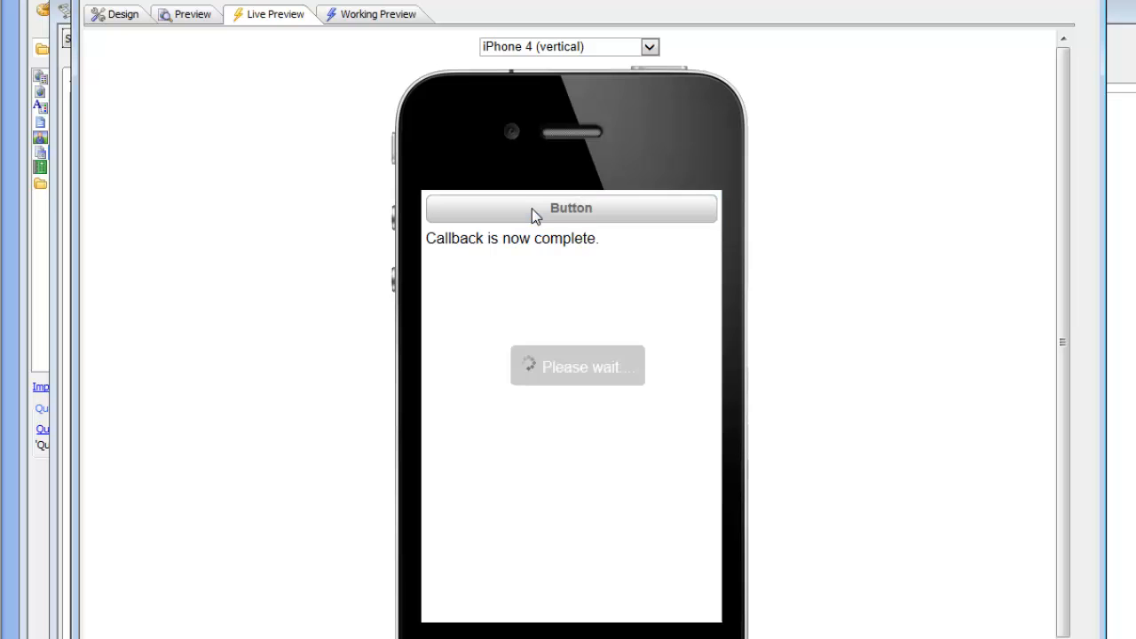
{"action": "left_click", "coordinate": [571, 207]}
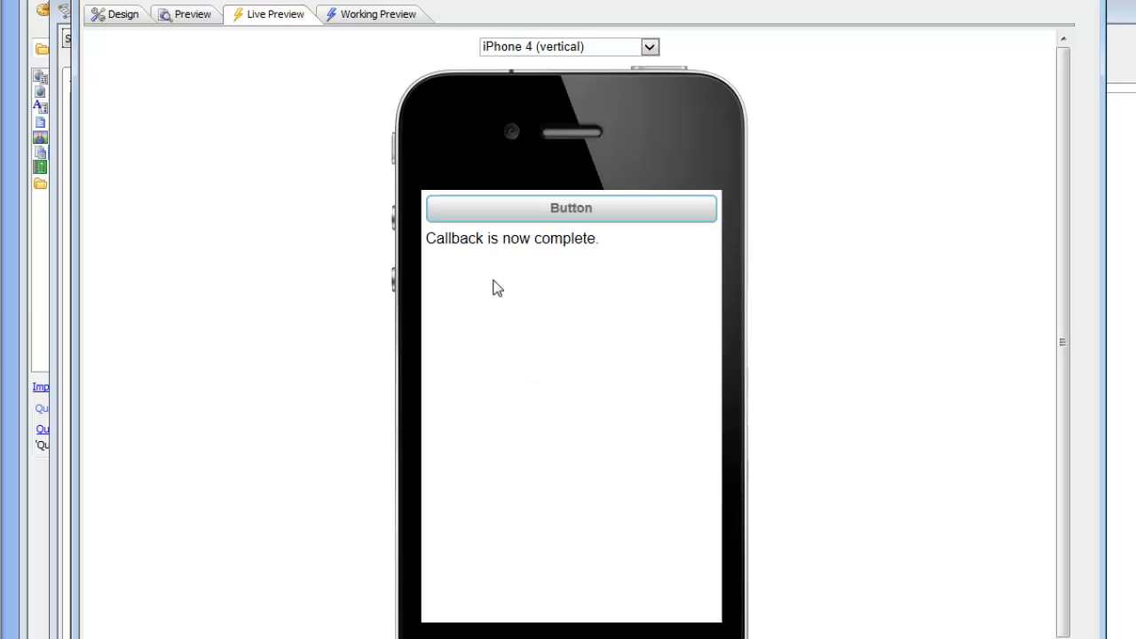
{"action": "mouse_move", "coordinate": [398, 298]}
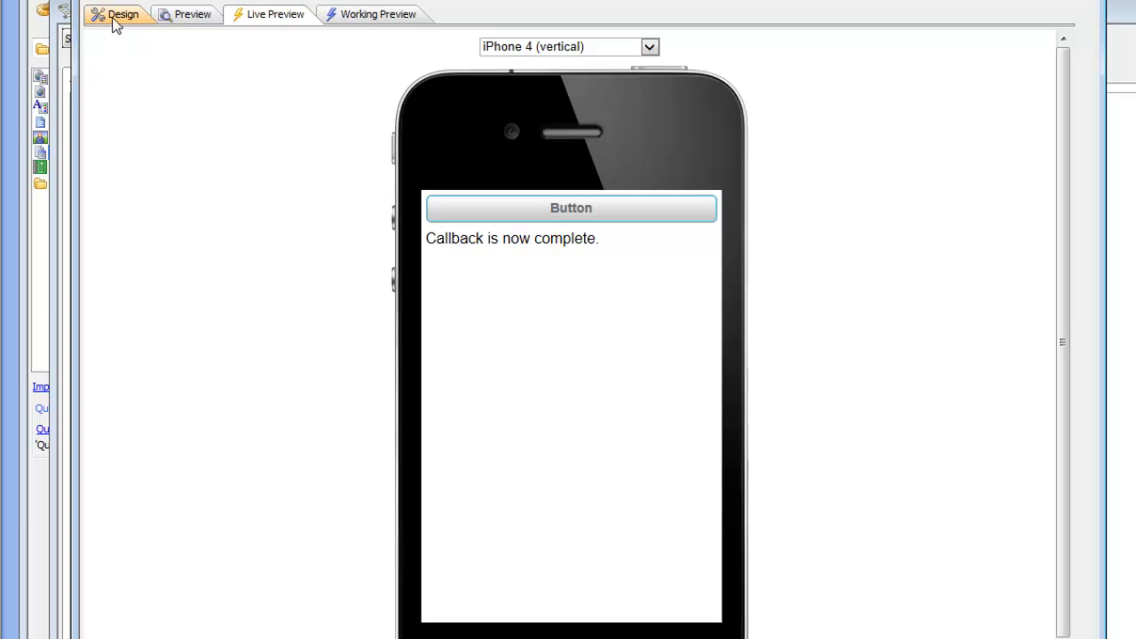
- Return to Design and locate the Wait Messages on Ajax Callbacks properties with 'Please wait...' text
{"action": "left_click", "coordinate": [122, 14]}
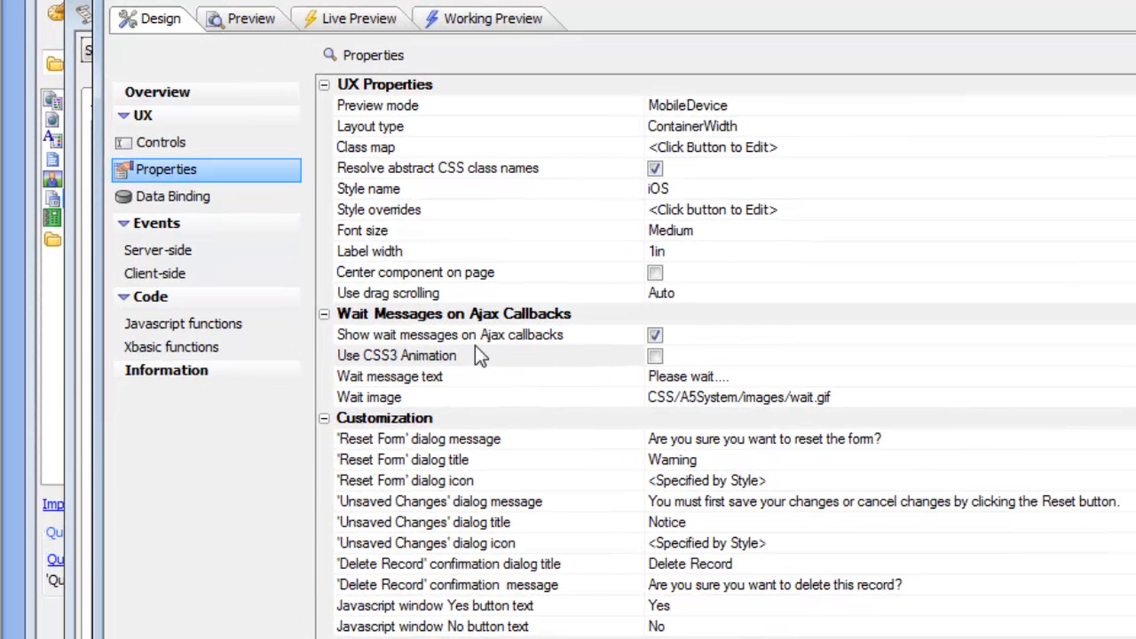
{"action": "mouse_move", "coordinate": [422, 323]}
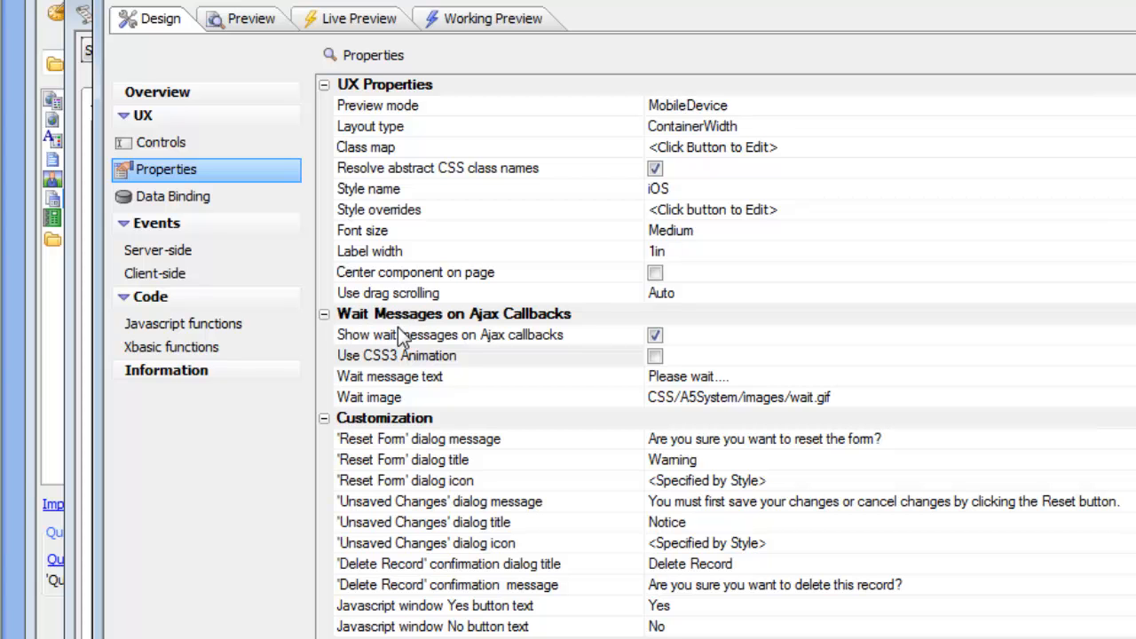
{"action": "mouse_move", "coordinate": [465, 334]}
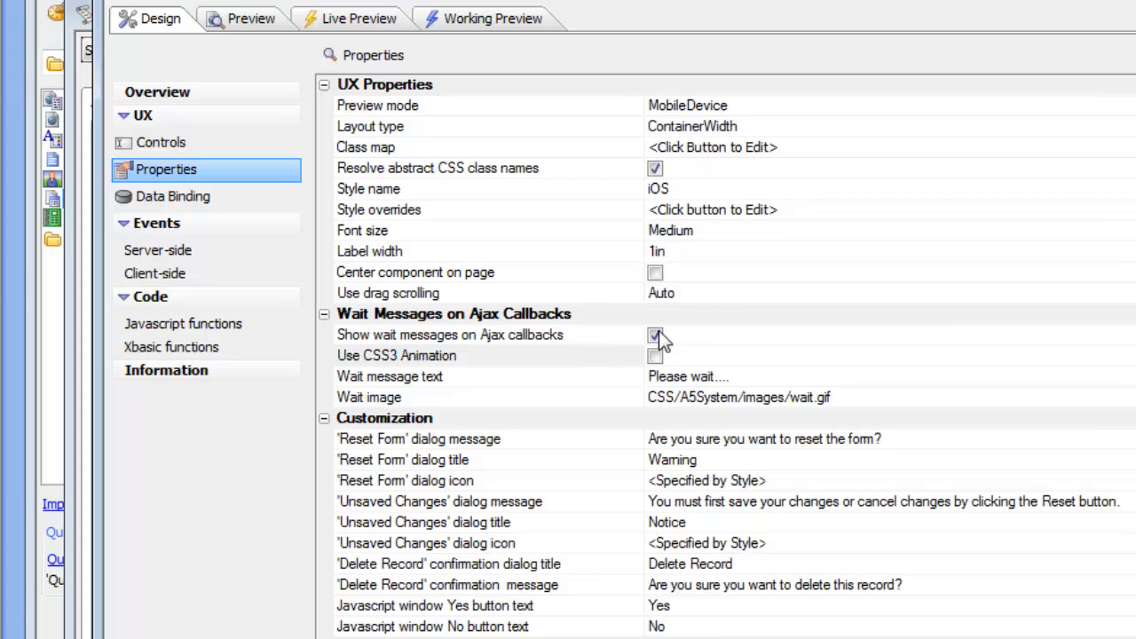
{"action": "mouse_move", "coordinate": [475, 323]}
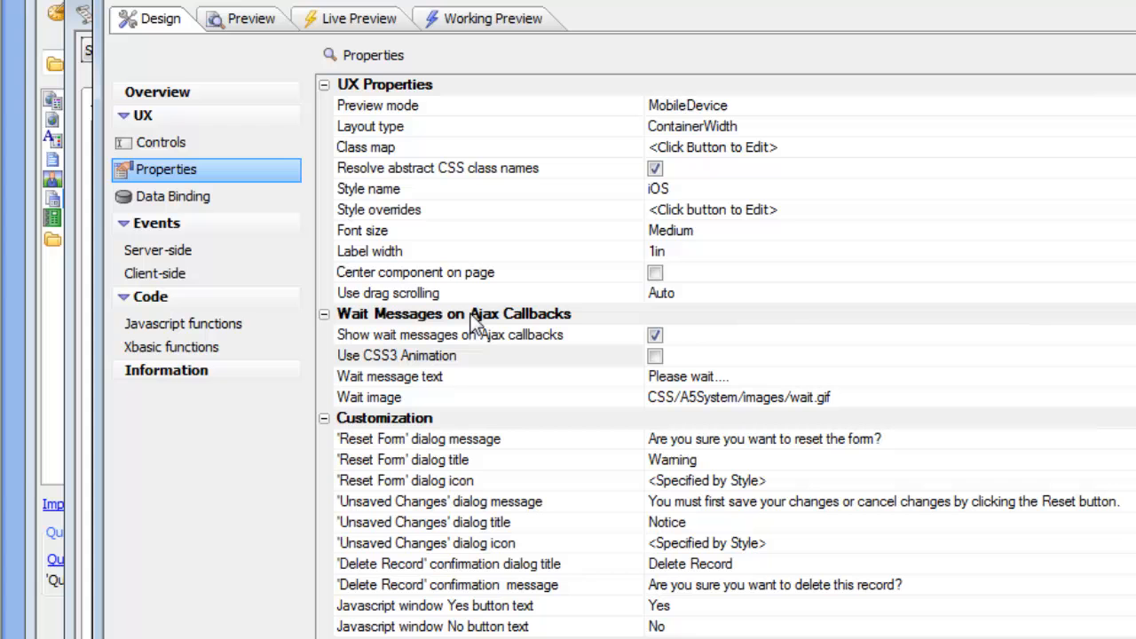
{"action": "mouse_move", "coordinate": [593, 348]}
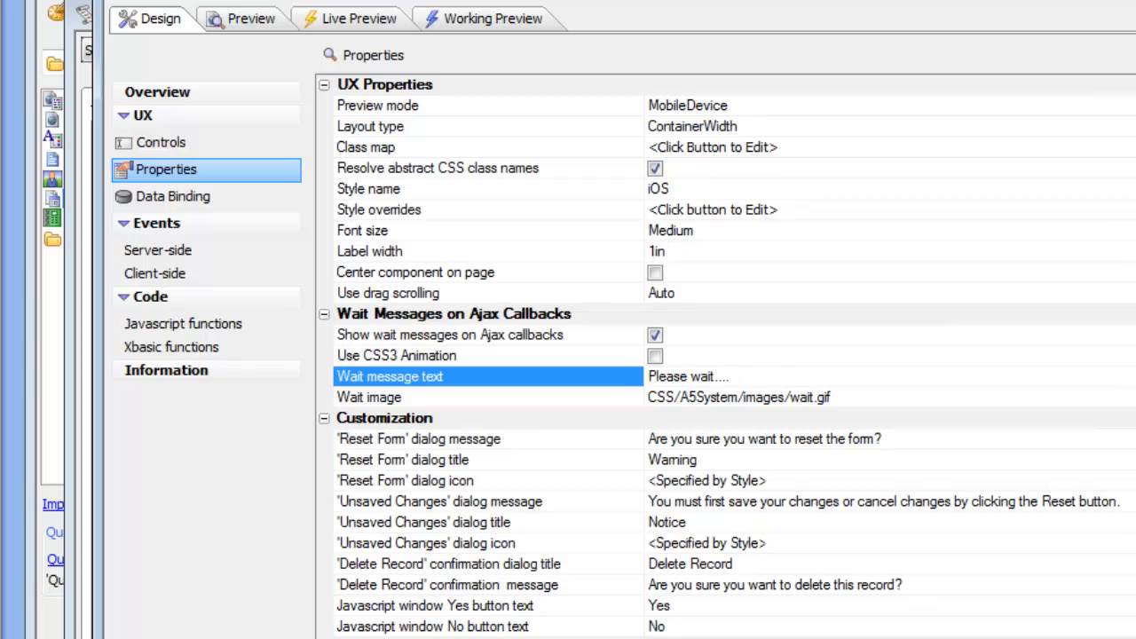
{"action": "mouse_move", "coordinate": [726, 397]}
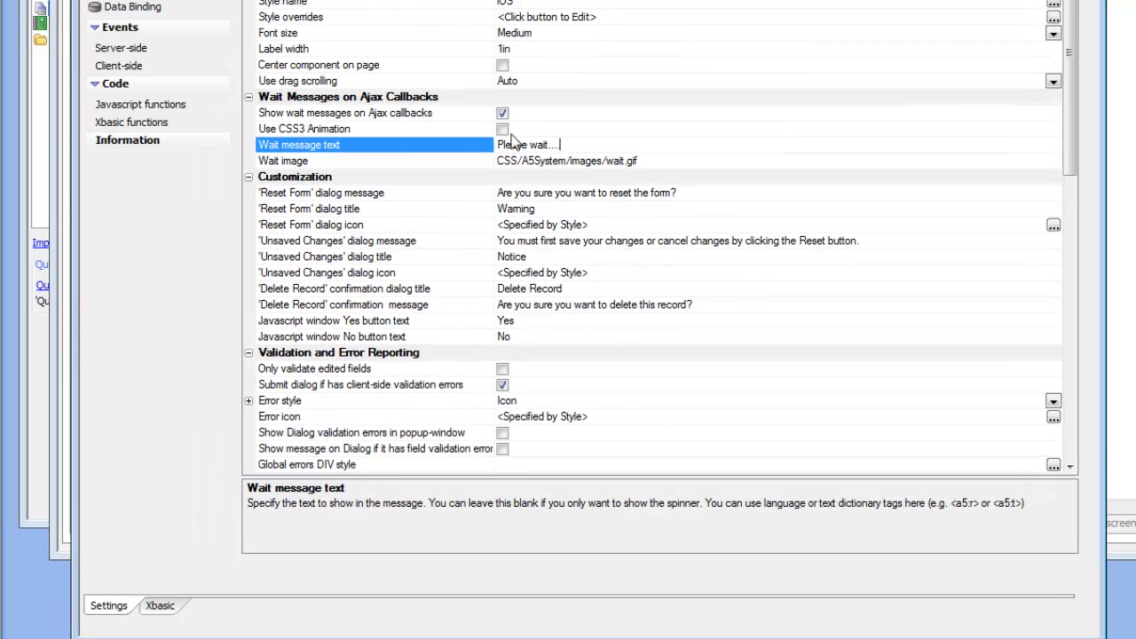
{"action": "mouse_move", "coordinate": [664, 168]}
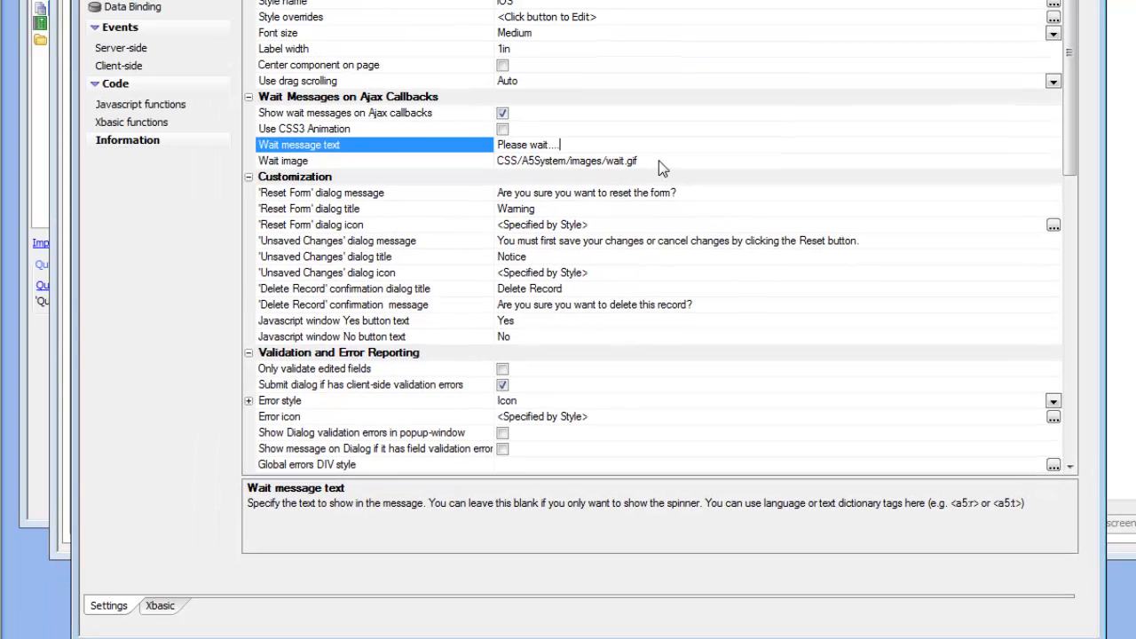
{"action": "mouse_move", "coordinate": [504, 166]}
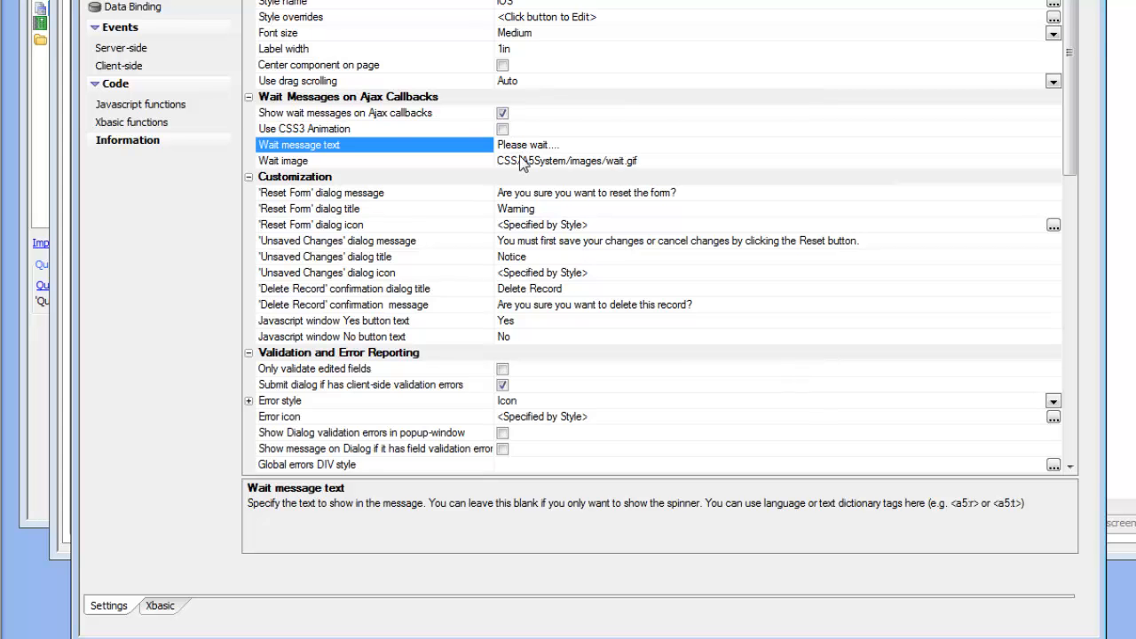
{"action": "scroll", "scroll_direction": "up", "scroll_amount": 3}
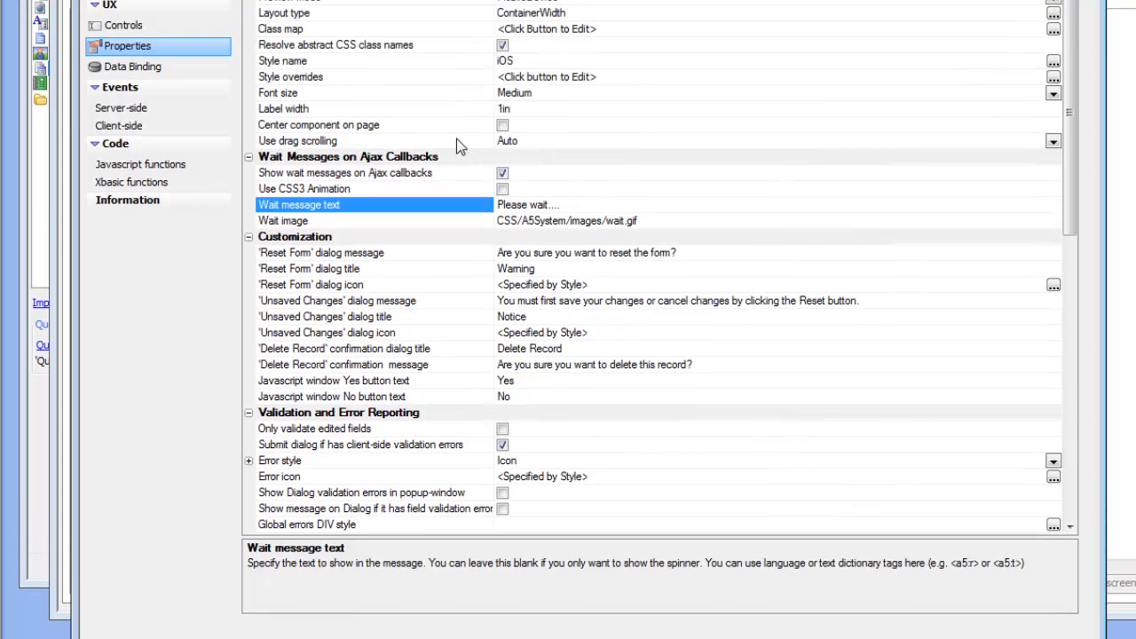